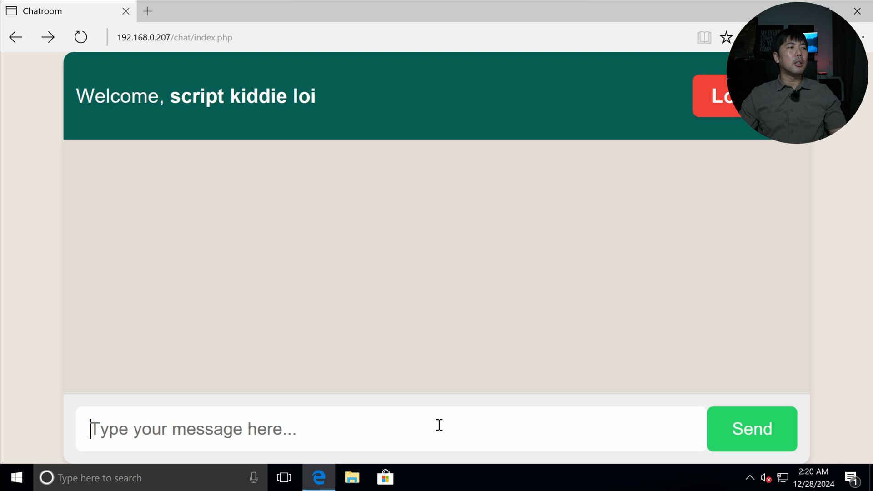
Post 'i dare you to hack me' in the Chatroom as the victim in Edge
{"action": "type", "text": "i d"}
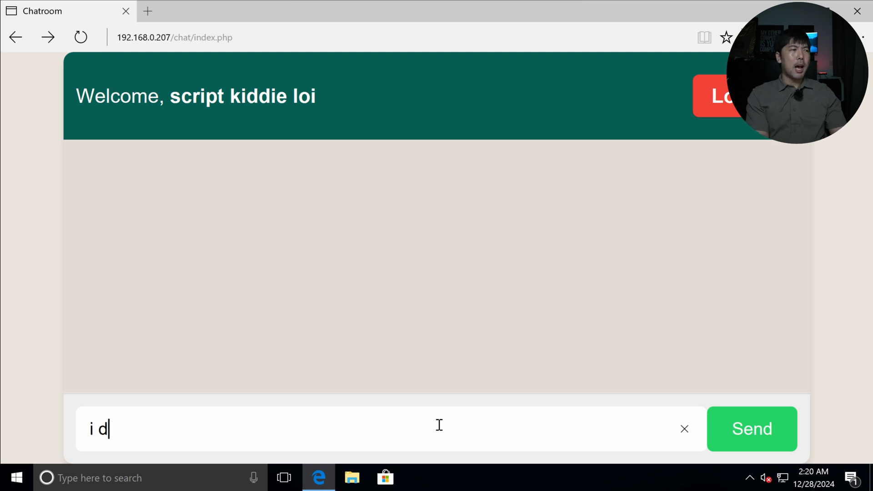
{"action": "left_click", "coordinate": [683, 429]}
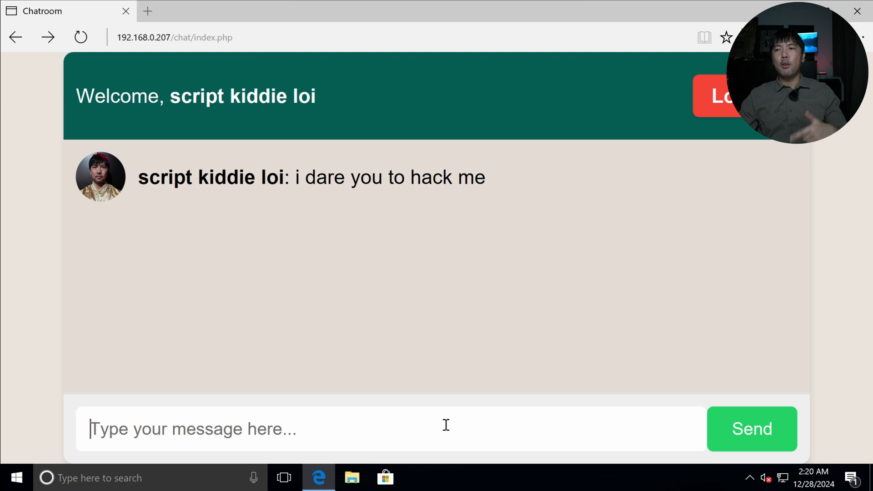
{"action": "mouse_move", "coordinate": [588, 402]}
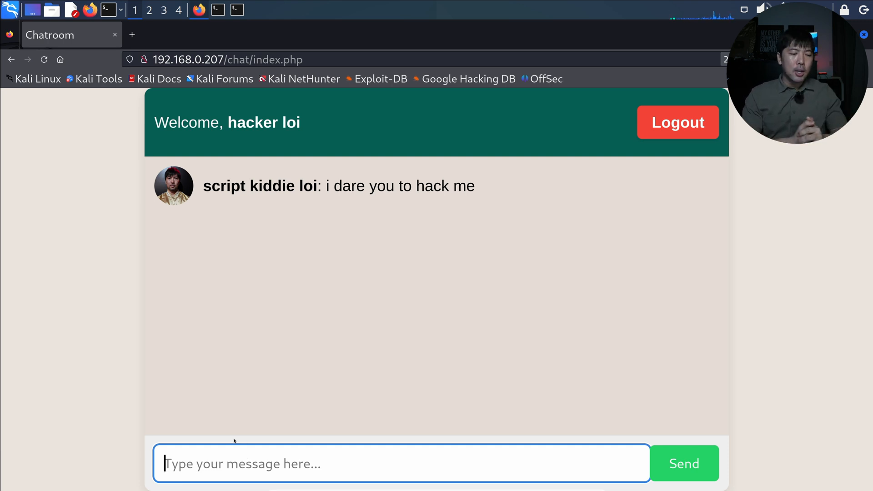
Reply 'challenge accepted' in the Chatroom from the attacker's Firefox account
{"action": "type", "text": "challenge accept"}
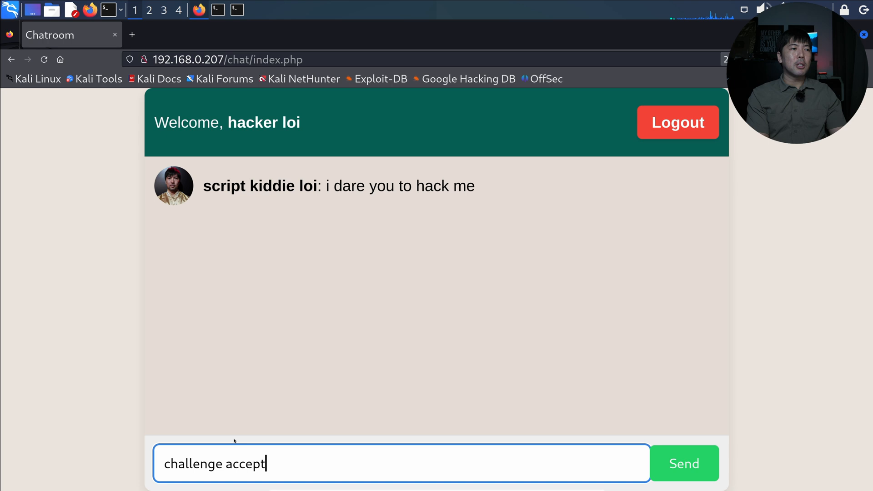
{"action": "left_click", "coordinate": [683, 463]}
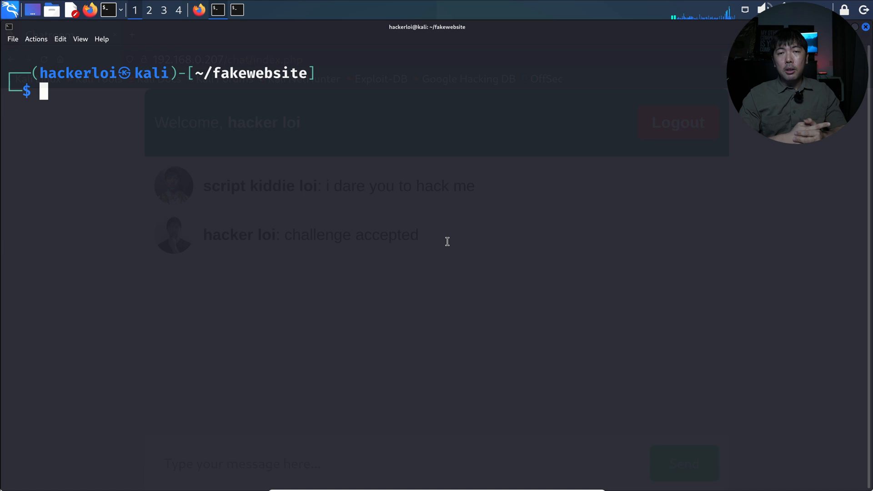
{"action": "mouse_move", "coordinate": [465, 244]}
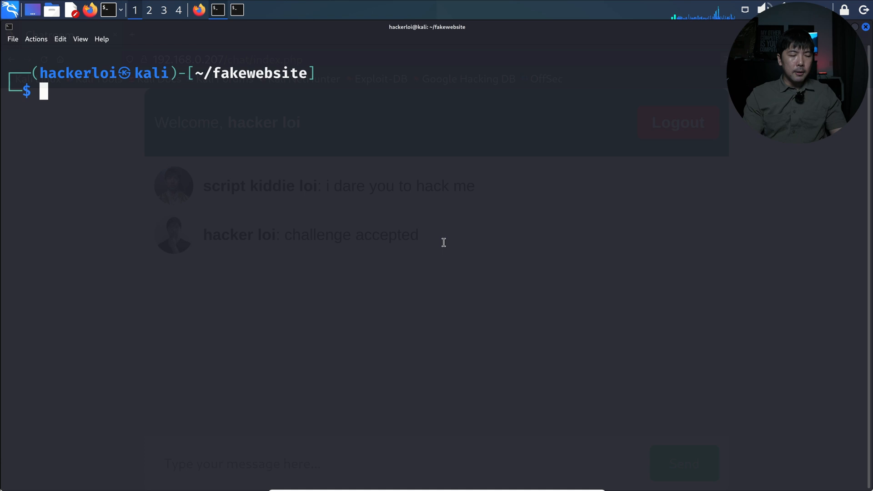
{"action": "type", "text": "sudo vim"}
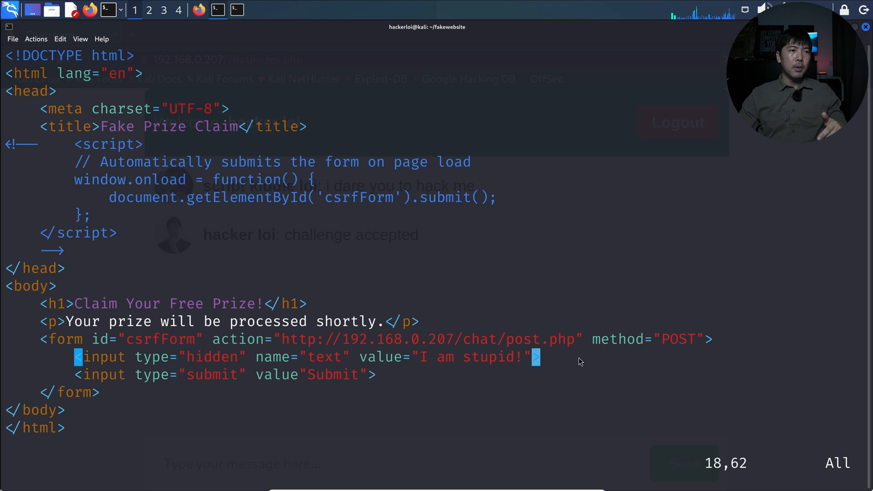
{"action": "mouse_move", "coordinate": [279, 347]}
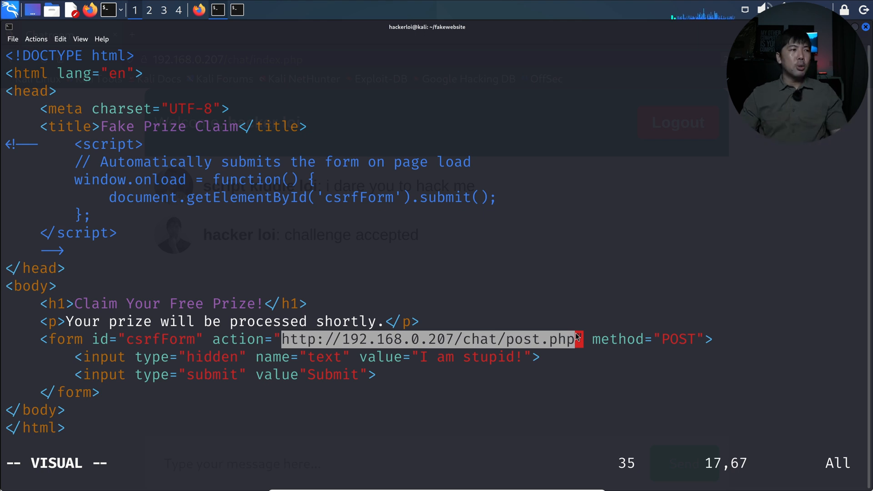
{"action": "left_click", "coordinate": [419, 357]}
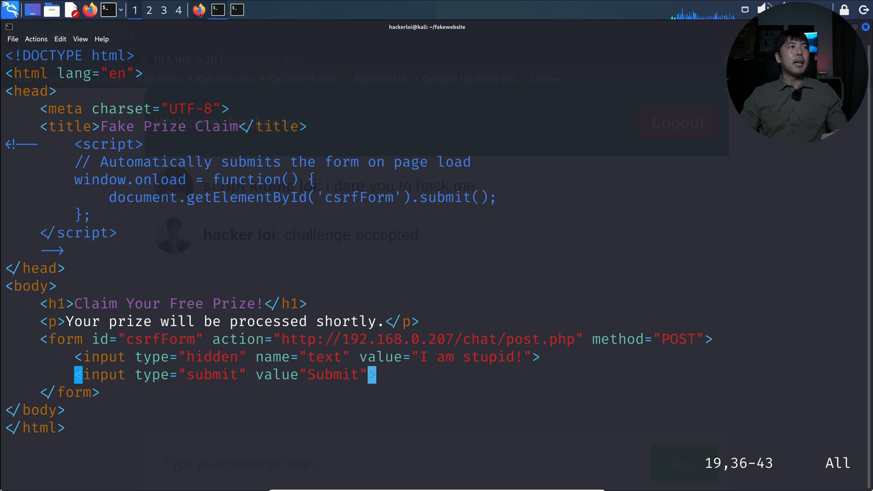
{"action": "mouse_move", "coordinate": [468, 228]}
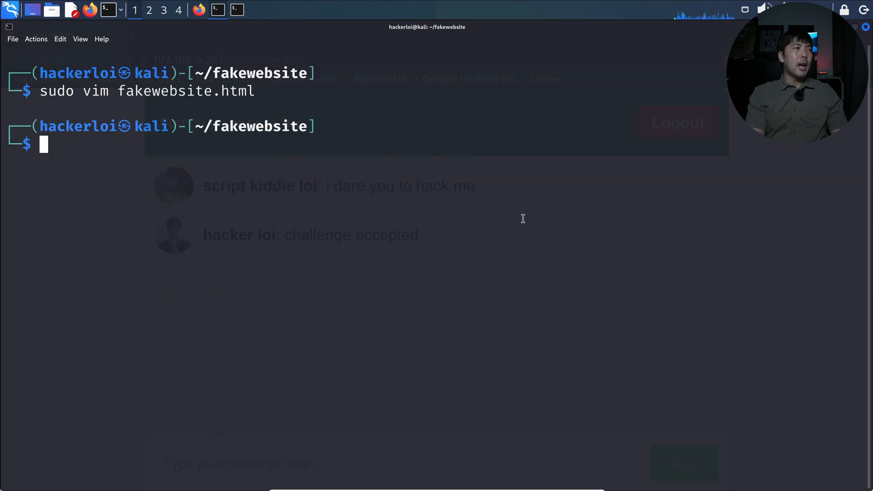
Start a Python HTTP server on port 8000 serving the fakewebsite folder
{"action": "type", "text": "python3 -m http.server 8000"}
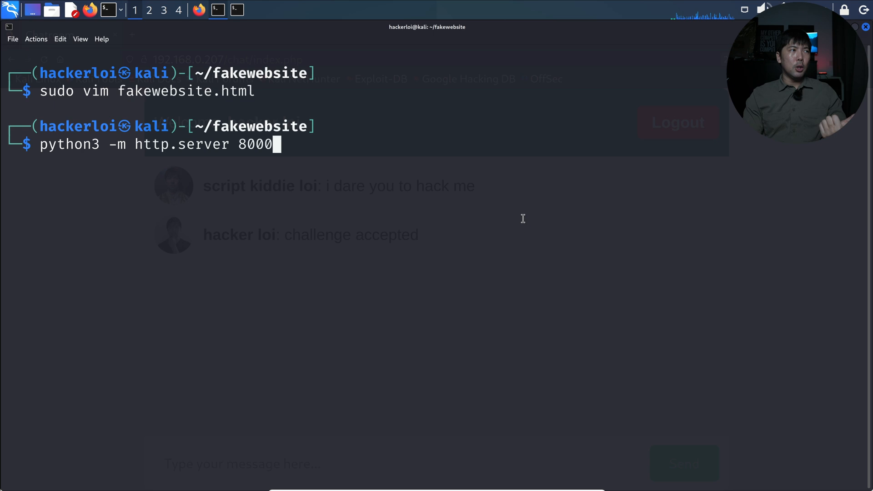
{"action": "key", "text": "Return"}
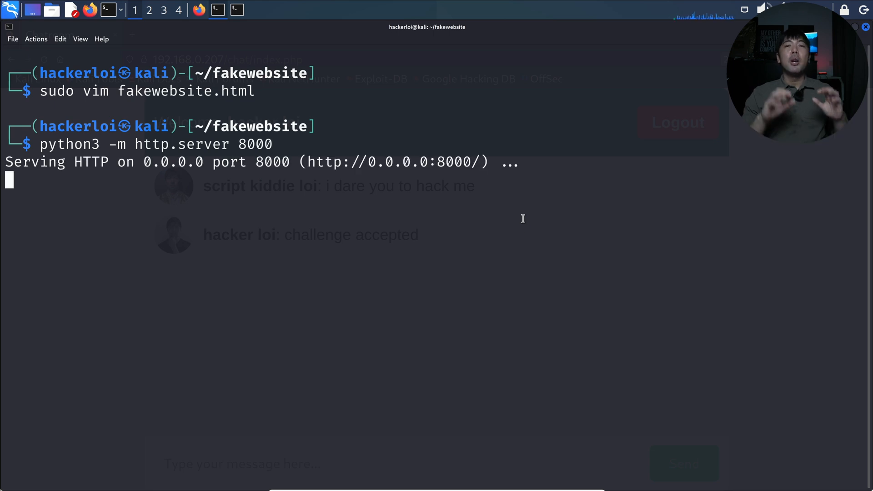
{"action": "mouse_move", "coordinate": [308, 109]}
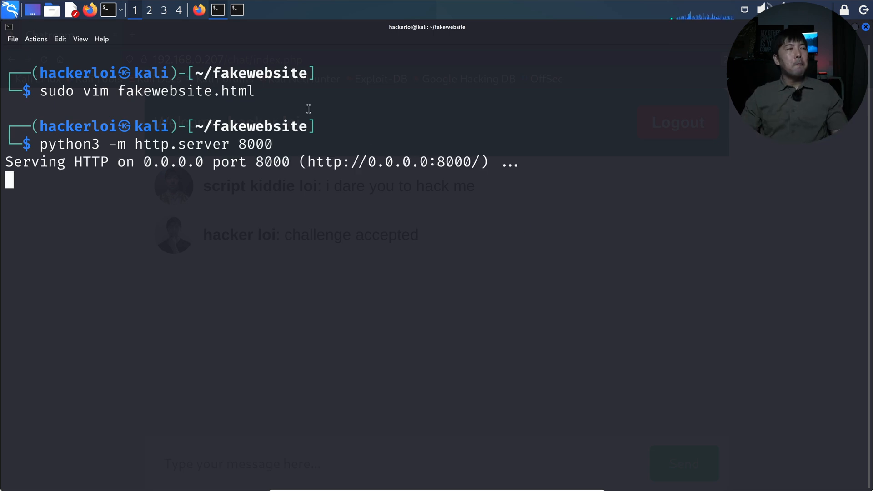
{"action": "left_click", "coordinate": [198, 10]}
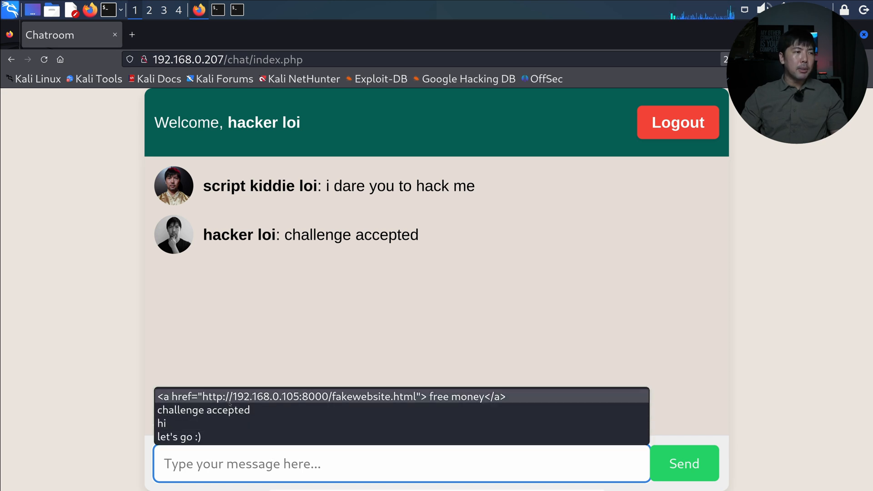
Recall the saved free money anchor tag, verify its server IP, and post it
{"action": "left_click", "coordinate": [332, 396]}
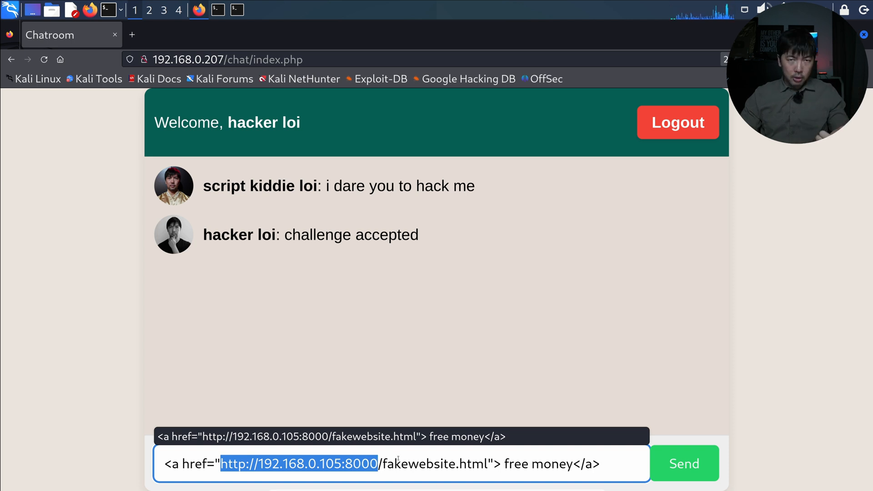
{"action": "double_click", "coordinate": [419, 463]}
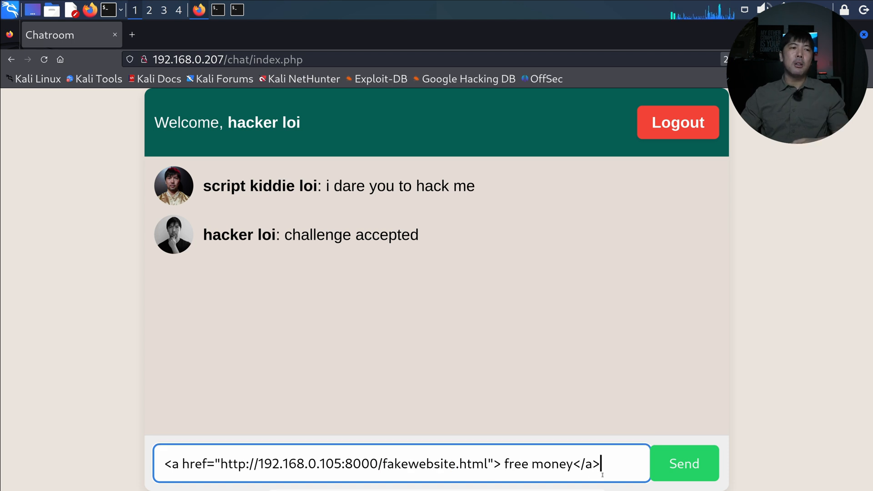
{"action": "left_click", "coordinate": [683, 463]}
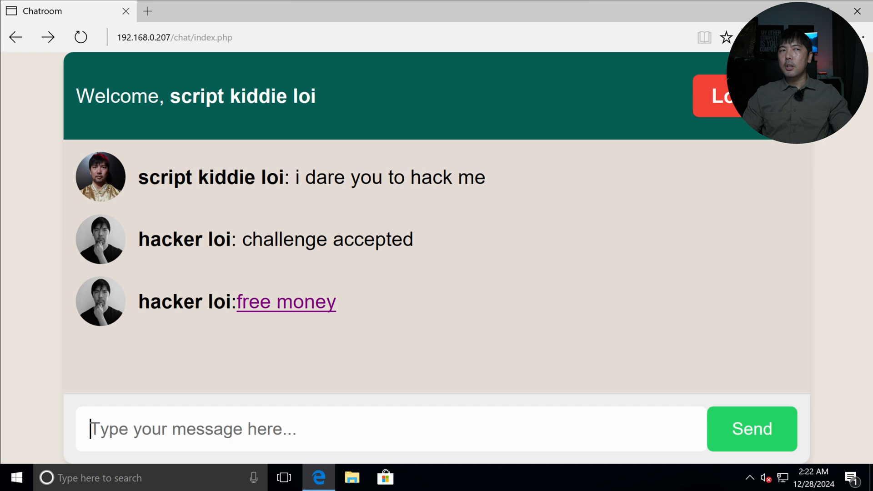
{"action": "mouse_move", "coordinate": [307, 317]}
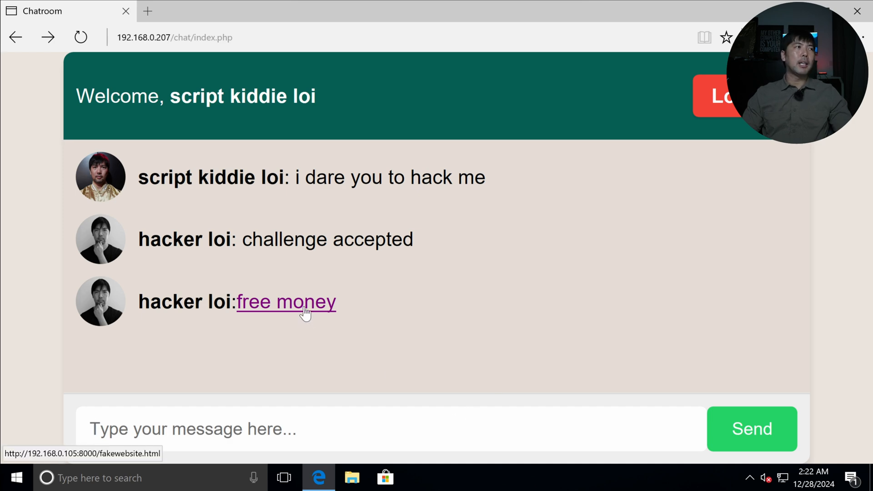
{"action": "mouse_move", "coordinate": [310, 305]}
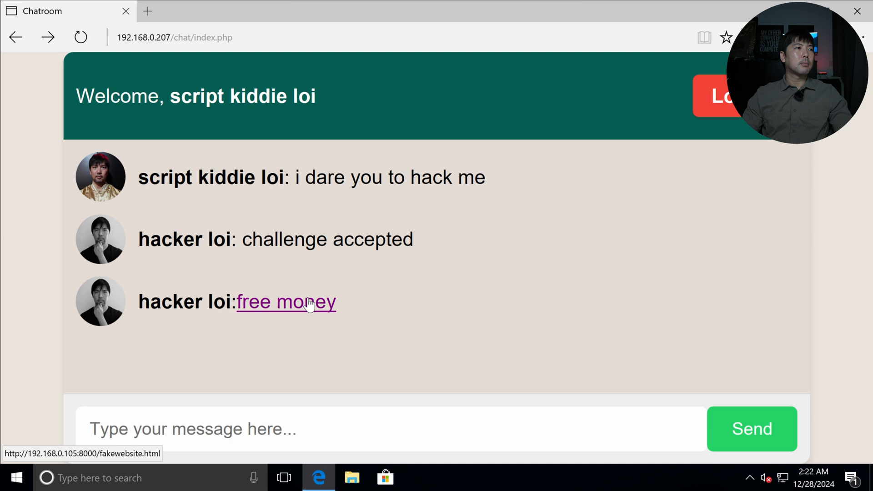
Follow the 'free money' link as the victim, loading the auto-submitting fake prize page
{"action": "left_click", "coordinate": [285, 301]}
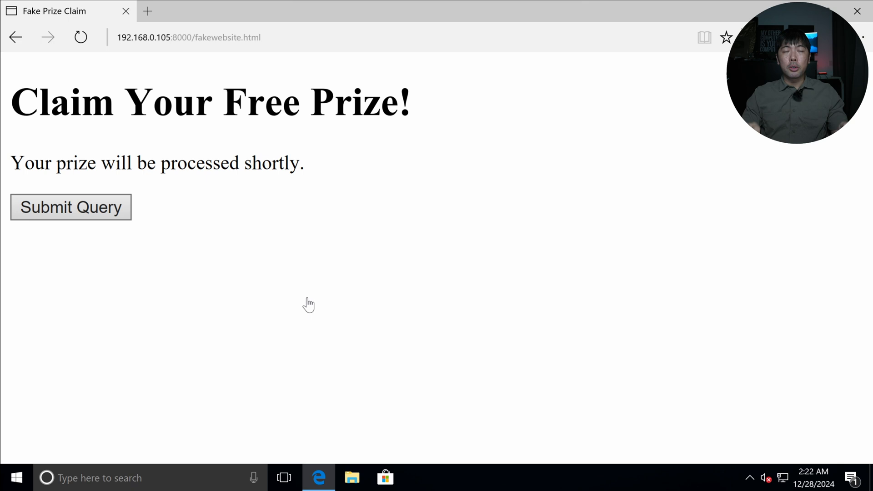
{"action": "left_click", "coordinate": [71, 207]}
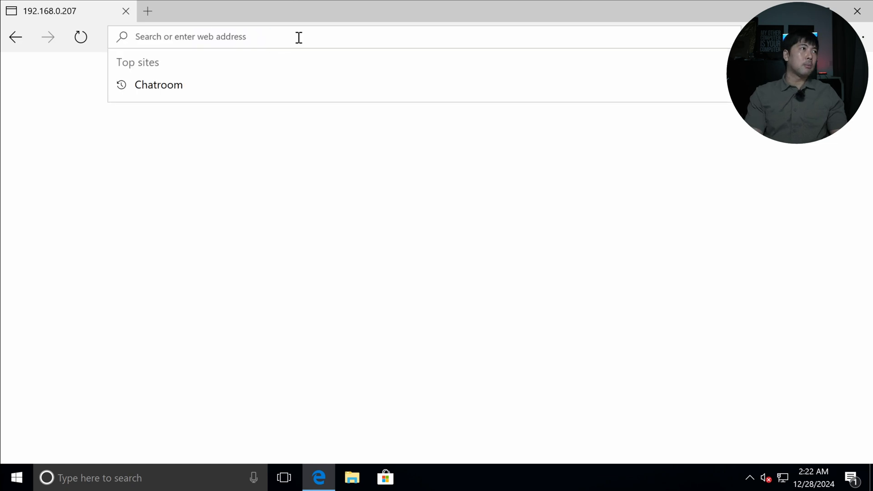
{"action": "type", "text": "192.168.0.207/"}
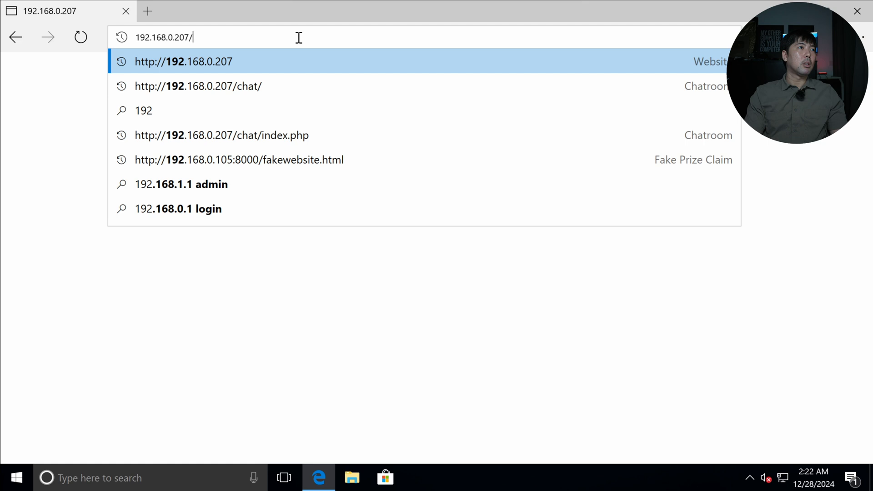
{"action": "left_click", "coordinate": [198, 86]}
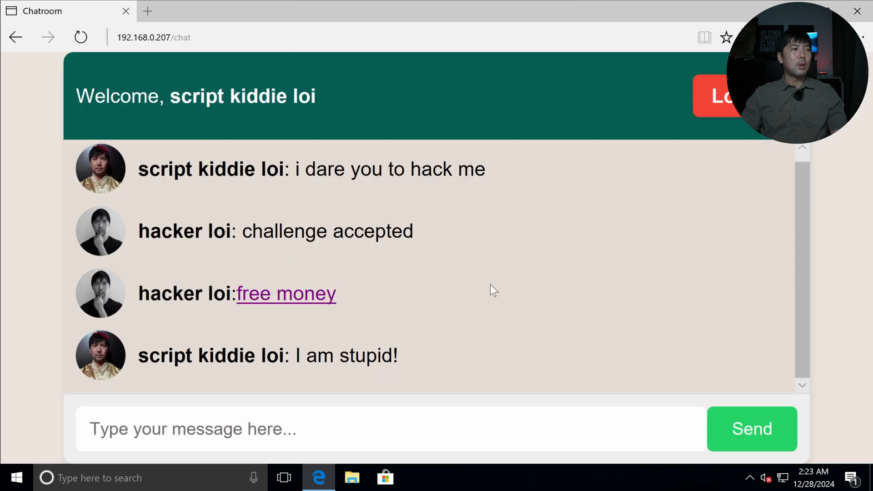
{"action": "mouse_move", "coordinate": [419, 362]}
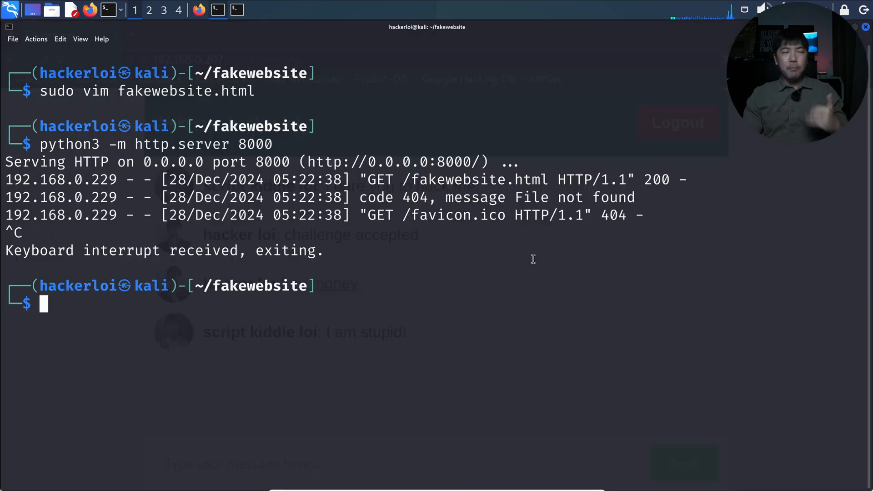
In fakewebsite.html, uncomment the auto-submit script and change the message to 'I am real stupid!'
{"action": "type", "text": "sudo vim fakewebsite.html"}
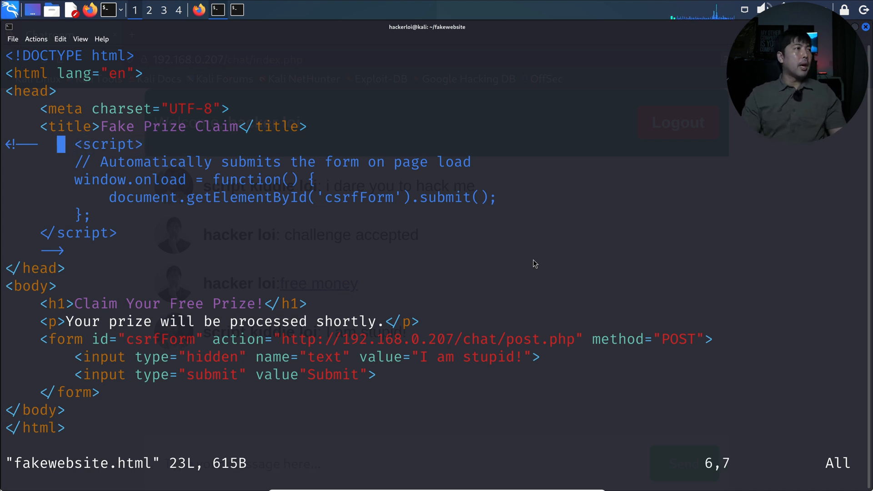
{"action": "key", "text": "i"}
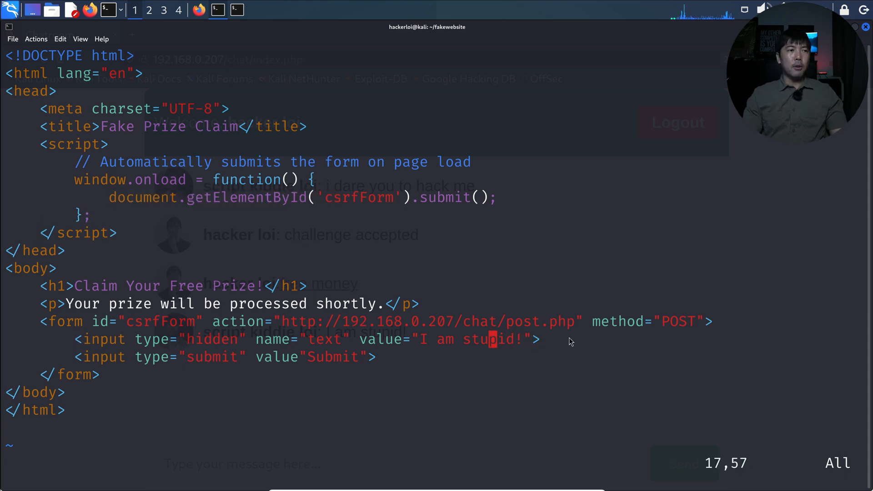
{"action": "type", "text": "real"}
{"action": "left_click", "coordinate": [436, 464]}
{"action": "type", "text": ":wq"}
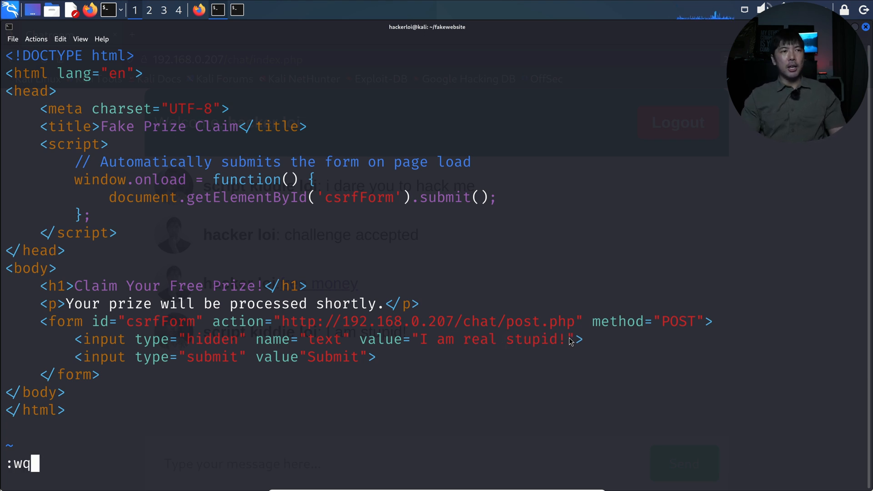
{"action": "key", "text": "Return"}
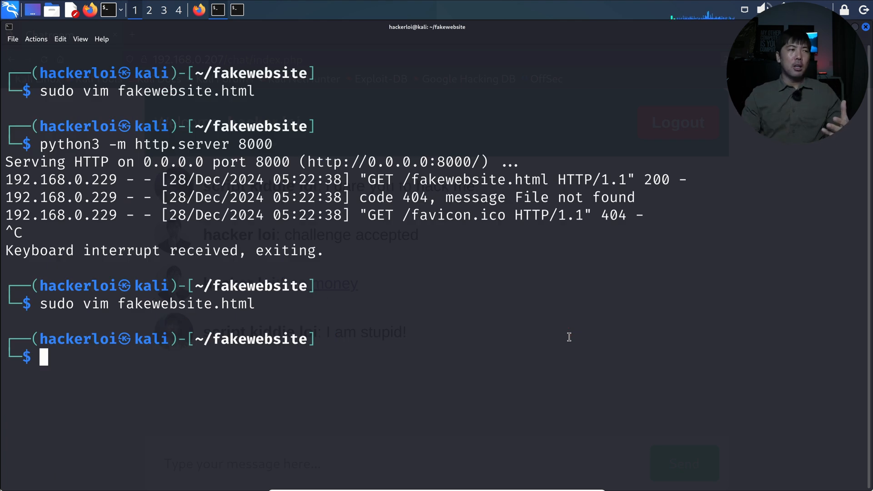
Serve the fake page again with python3 -m http.server 8000
{"action": "type", "text": "python3 -m http.server 8000"}
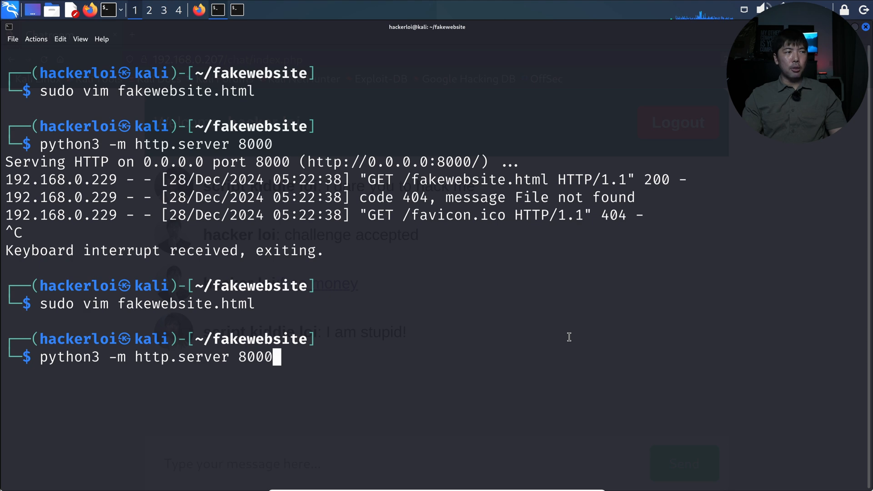
{"action": "key", "text": "Return"}
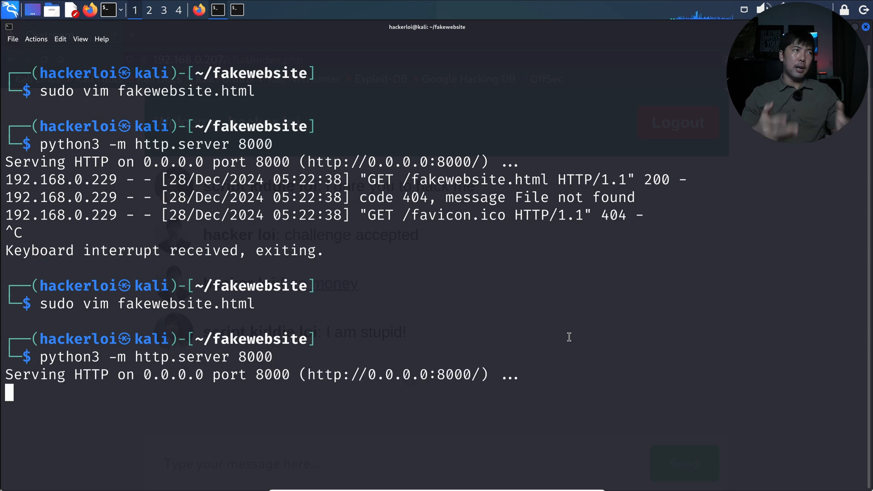
{"action": "left_click", "coordinate": [199, 10]}
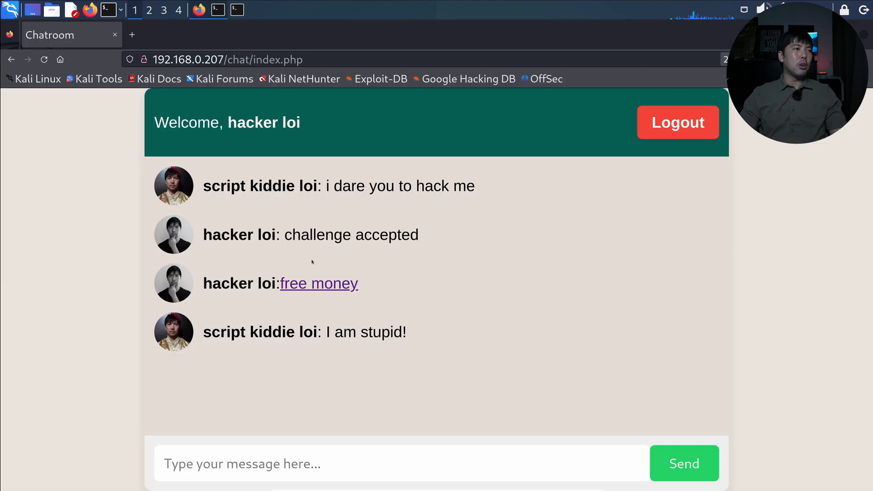
Post the free money link with the note 'please try this link instead'
{"action": "left_click", "coordinate": [390, 463]}
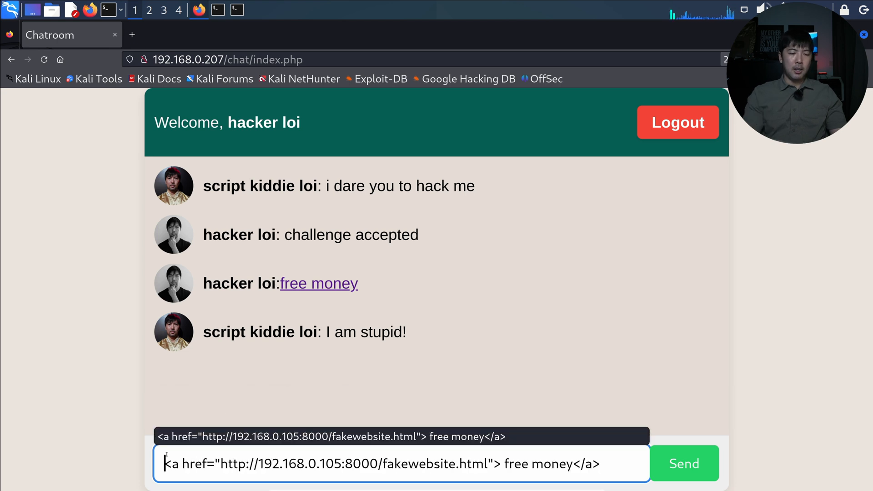
{"action": "type", "text": "please try"}
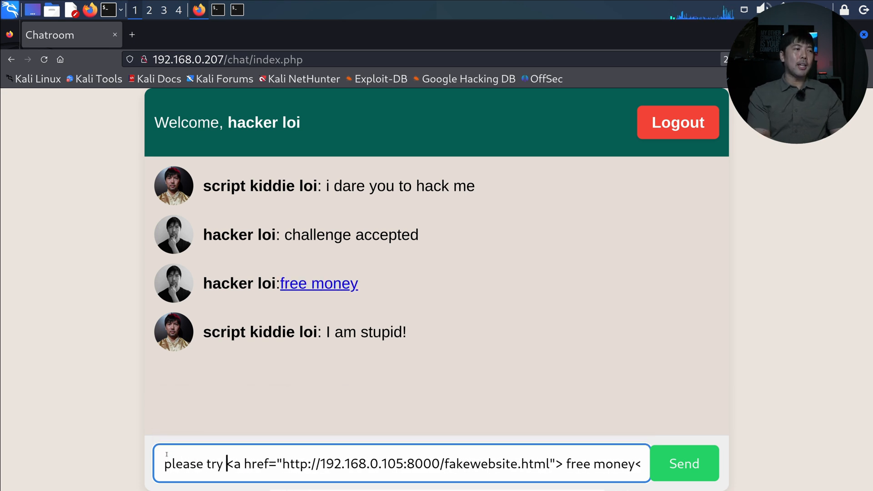
{"action": "type", "text": "this link instead"}
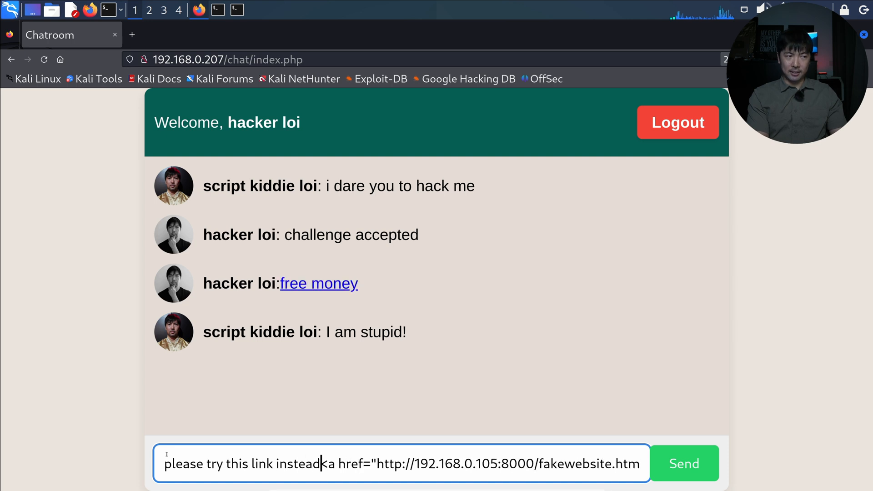
{"action": "left_click", "coordinate": [684, 463]}
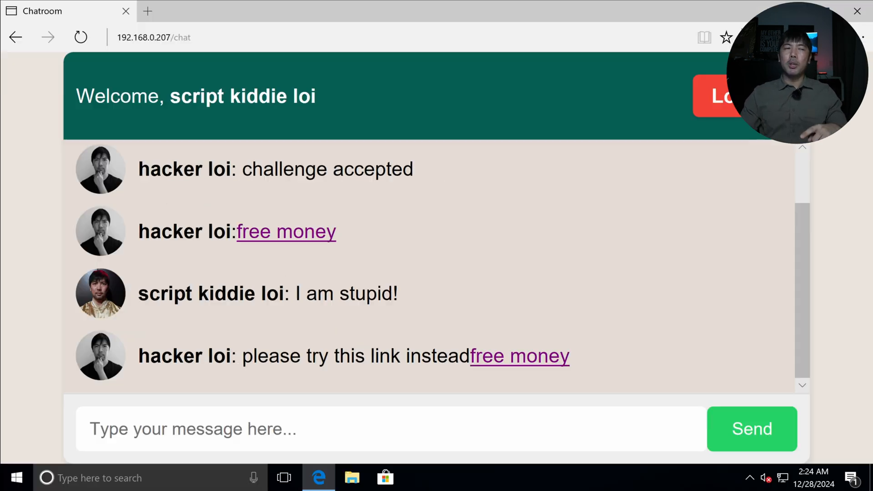
{"action": "mouse_move", "coordinate": [518, 356]}
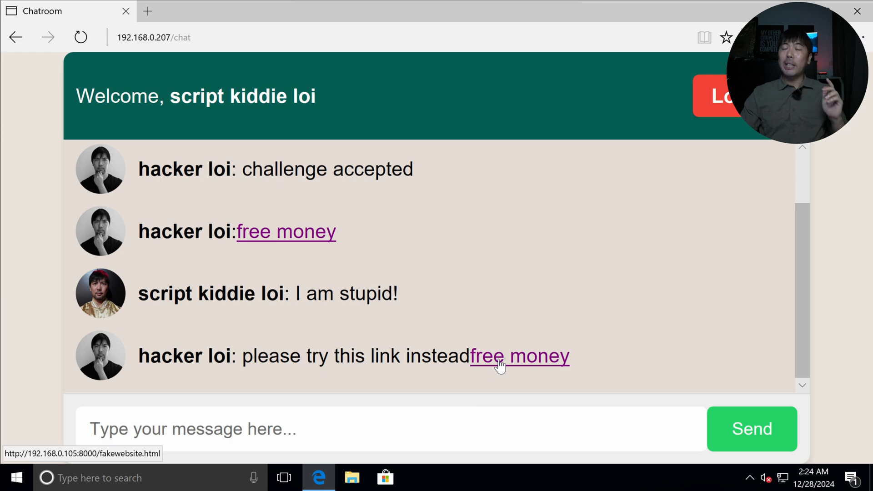
Open the newest 'free money' link in Edge, forging 'I am real stupid!' from the victim
{"action": "left_click", "coordinate": [518, 357]}
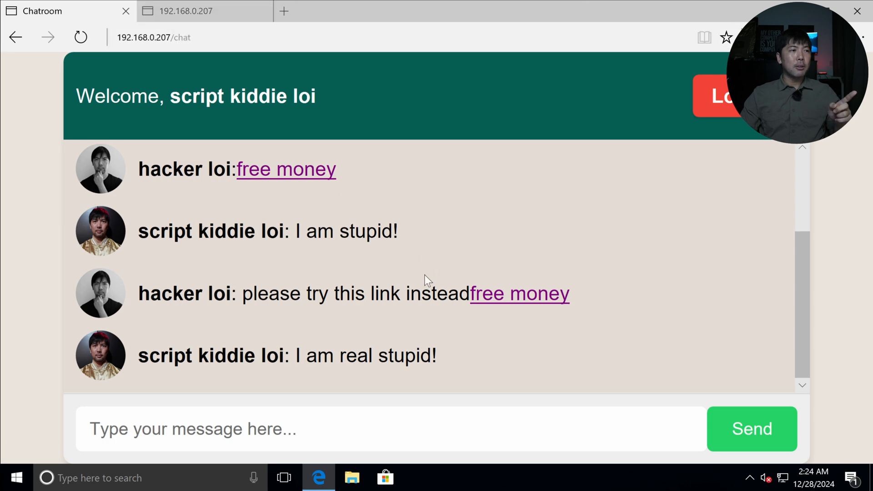
{"action": "mouse_move", "coordinate": [453, 351]}
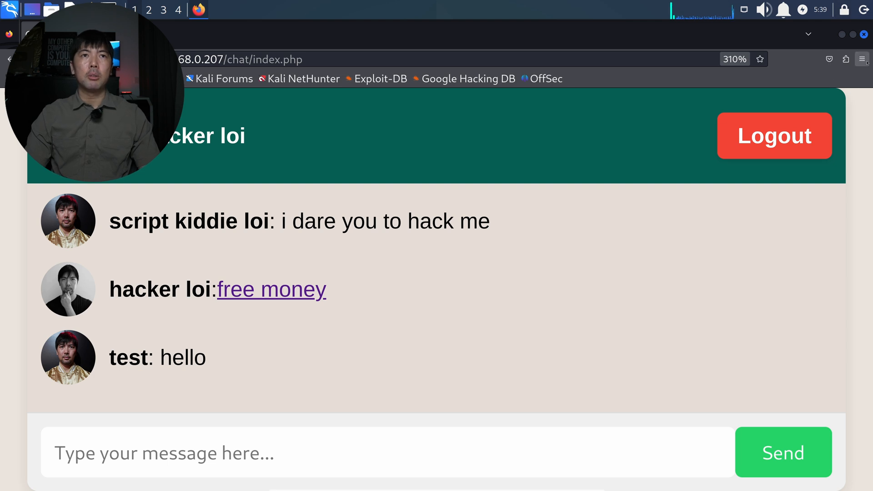
Open Firefox Web Developer Tools via More tools to view the network requests
{"action": "left_click", "coordinate": [861, 60]}
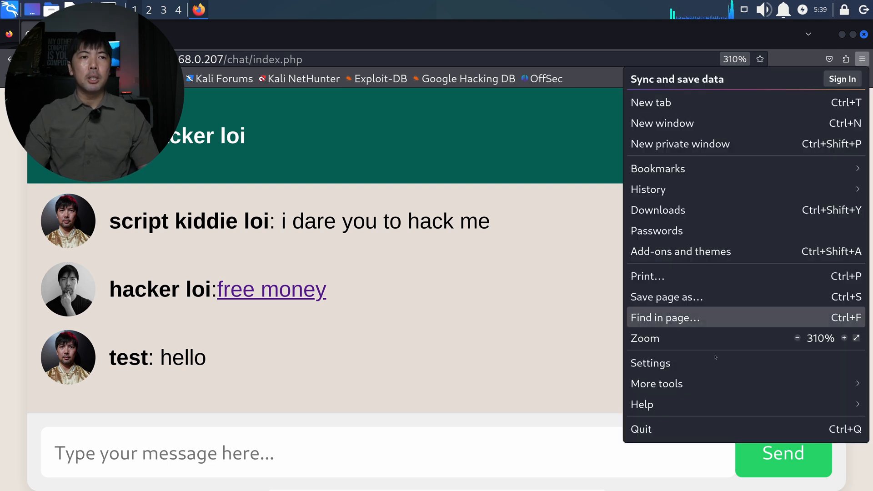
{"action": "left_click", "coordinate": [657, 383]}
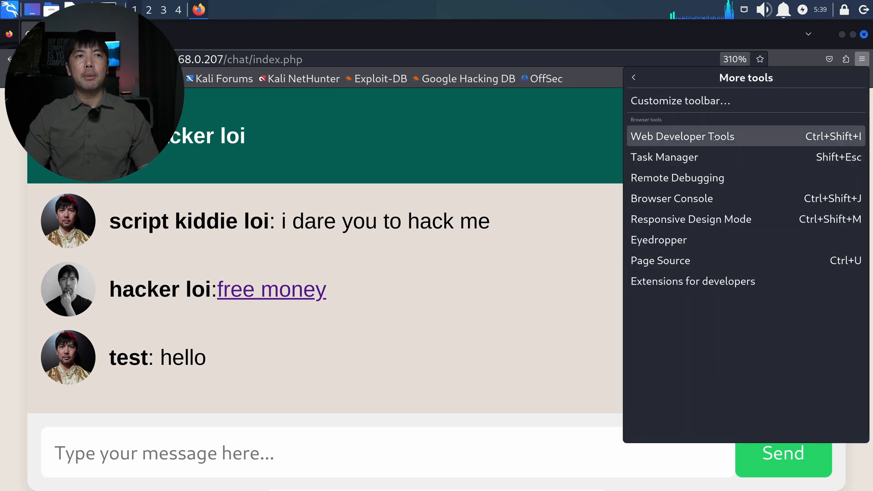
{"action": "left_click", "coordinate": [682, 136]}
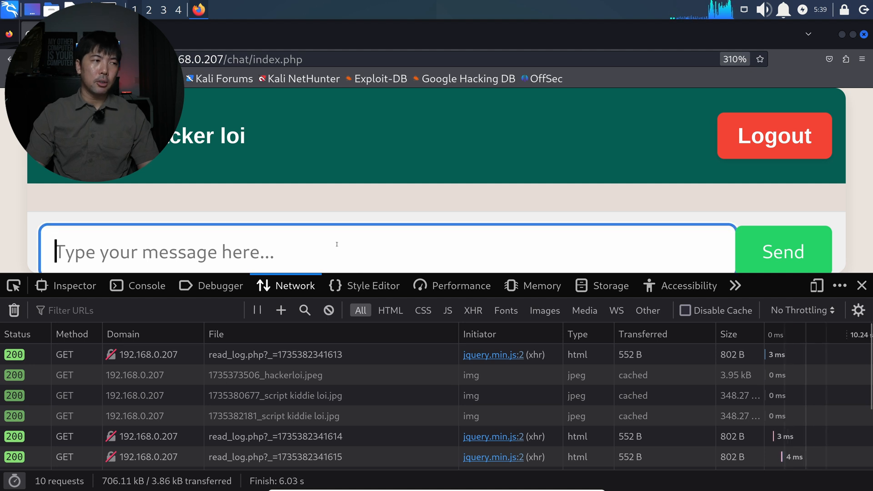
Send 'hello' in the chat and confirm its post.php POST carries form data text: hello
{"action": "type", "text": "hello"}
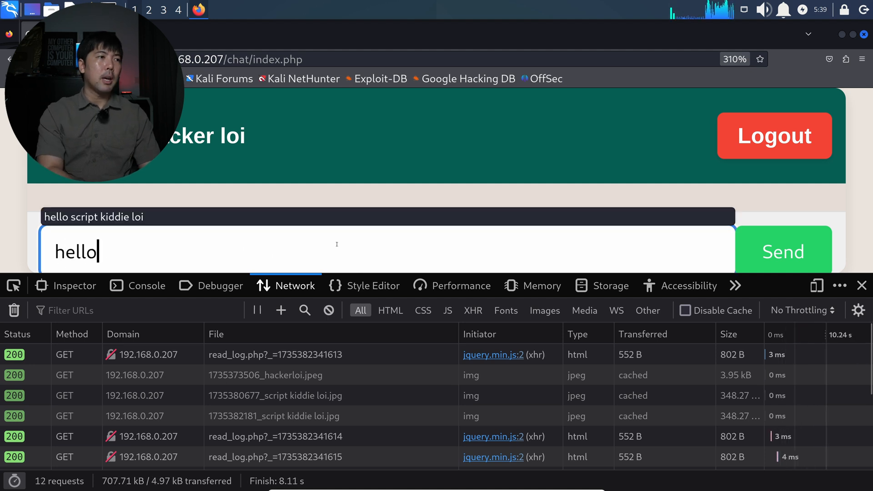
{"action": "left_click", "coordinate": [781, 251]}
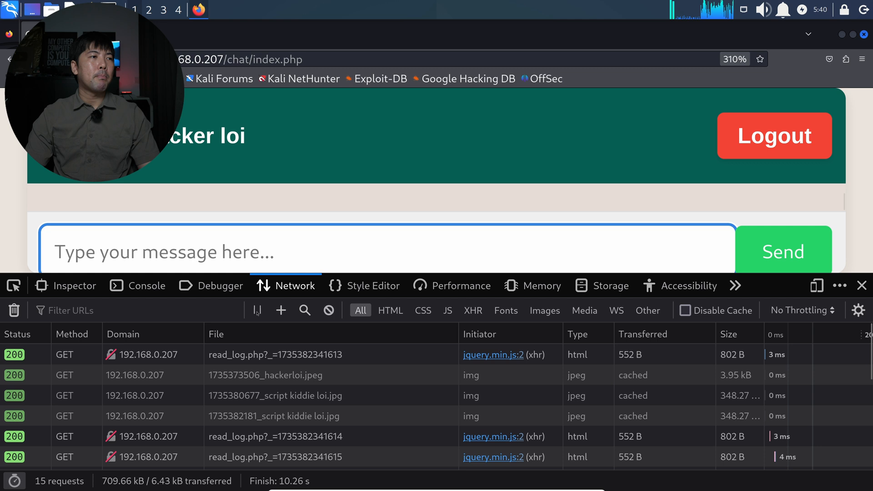
{"action": "mouse_move", "coordinate": [256, 310]}
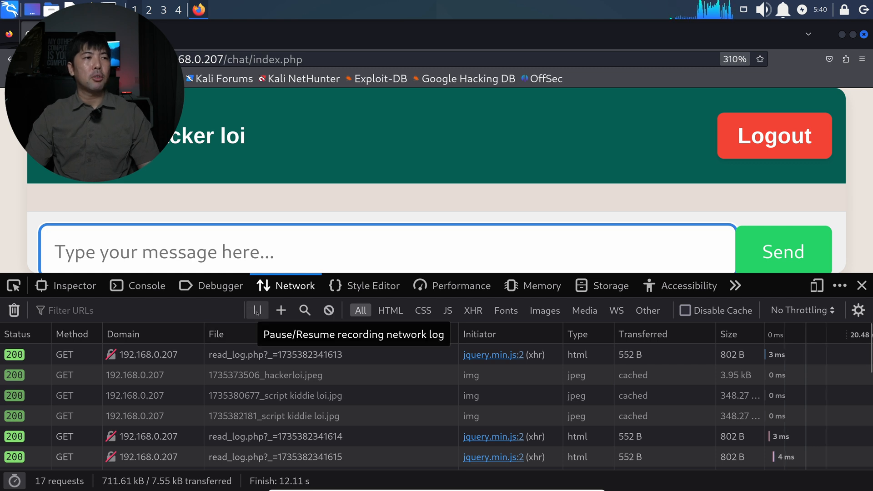
{"action": "left_click", "coordinate": [257, 310]}
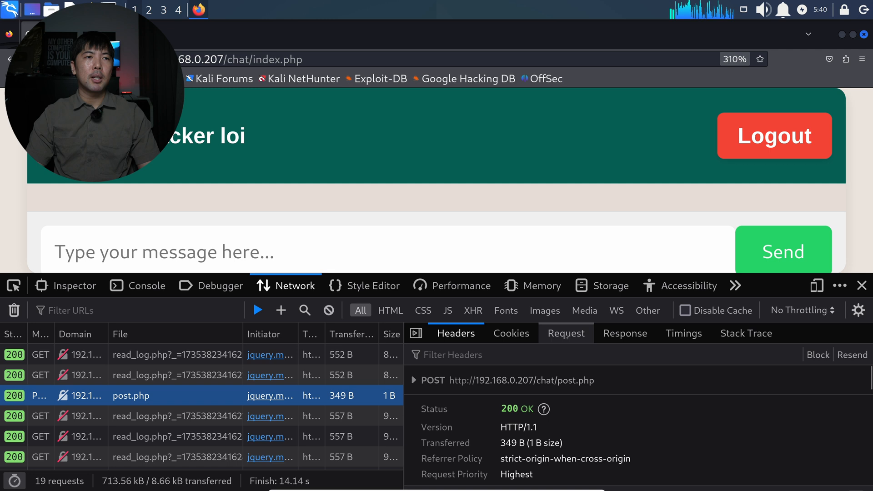
{"action": "left_click", "coordinate": [565, 333]}
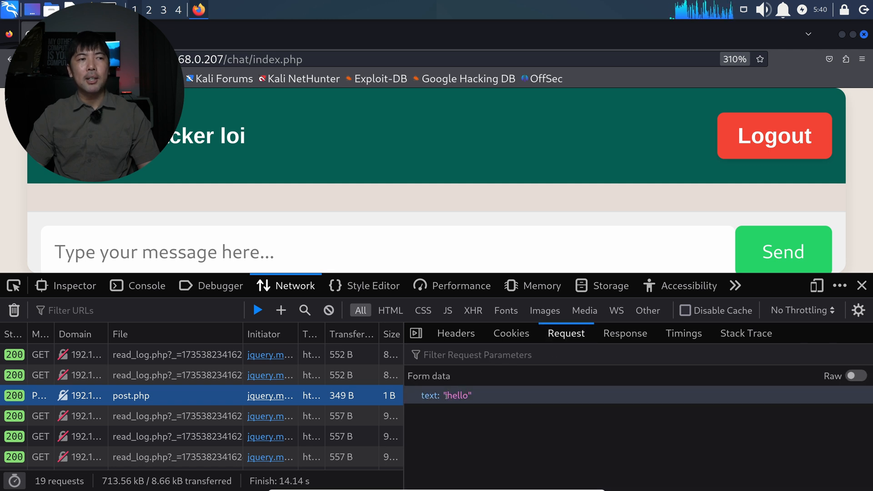